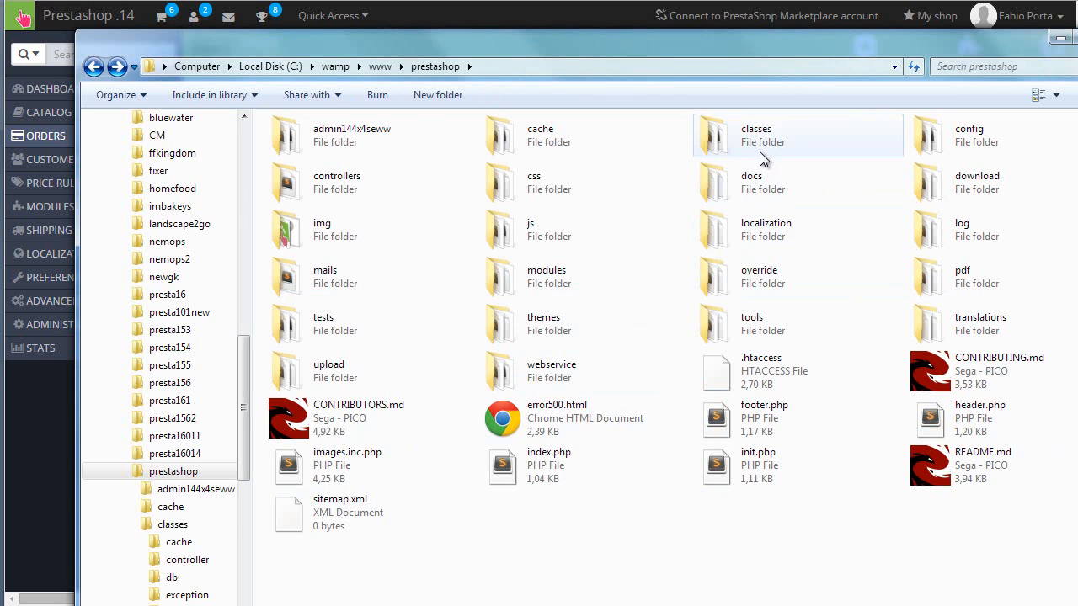
Navigate into classes/order and load Order.php into the editor
double_click(756, 134)
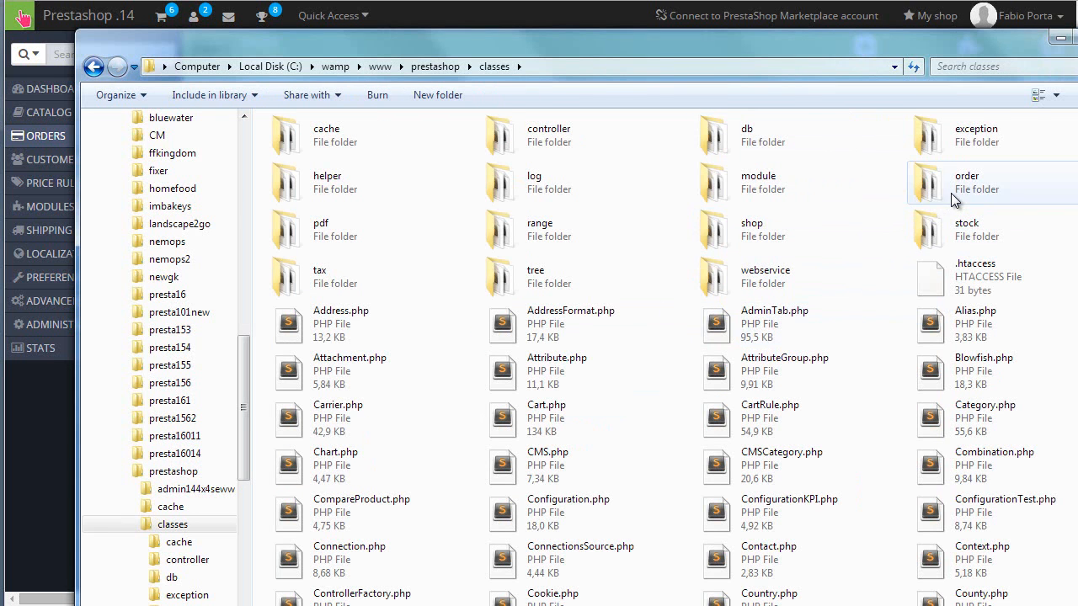
double_click(967, 181)
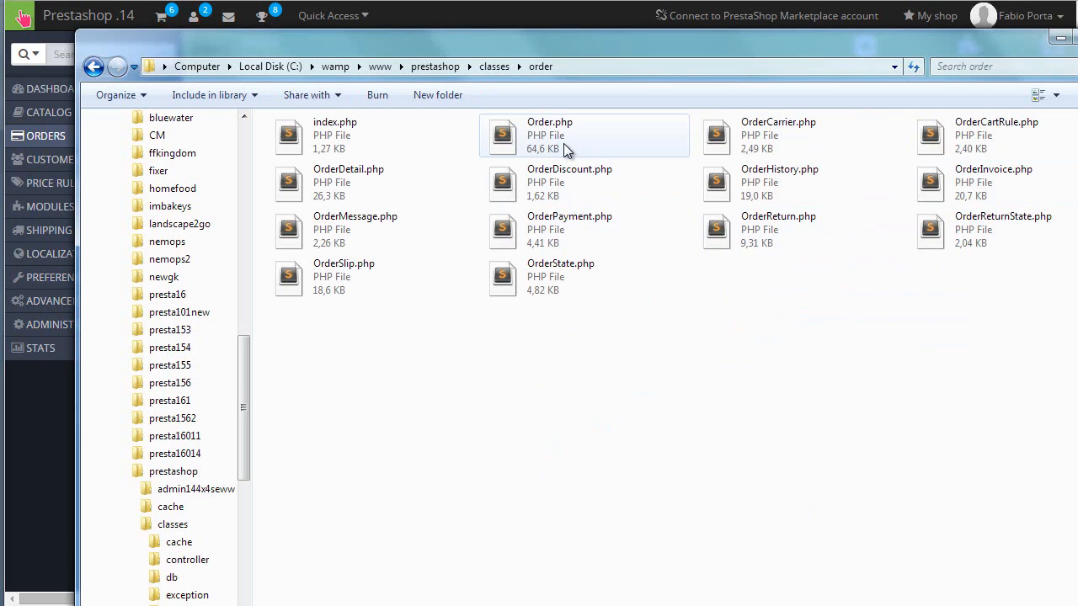
double_click(549, 134)
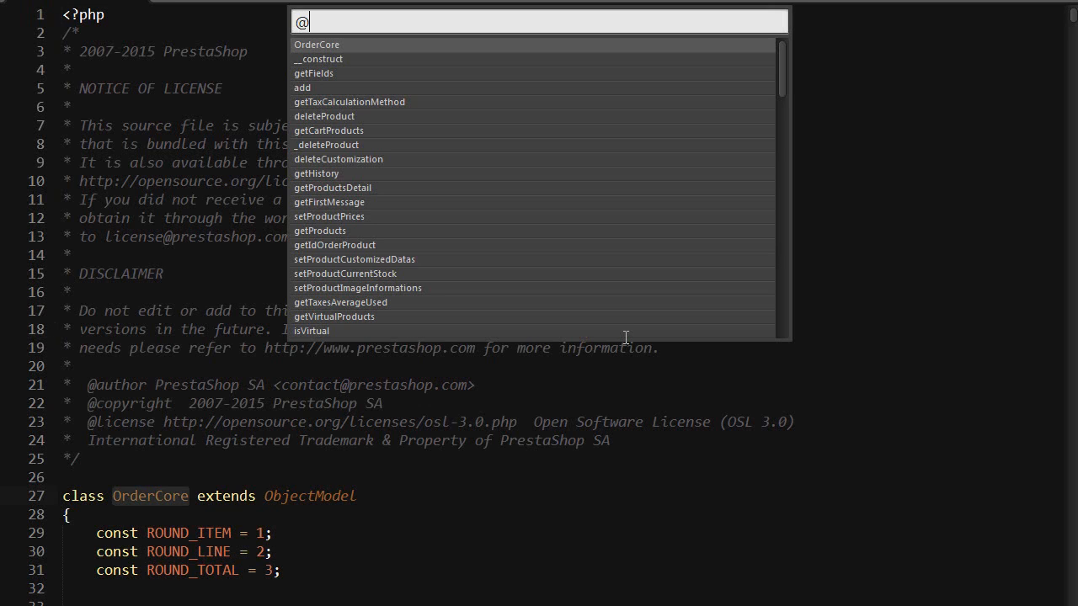
Jump to generateReference() and write $last_id = Db::getInstance()->getValue('SELECT MAX(id_order) FROM '._DB_PREFIX_.'orders');
type("generate")
type("$")
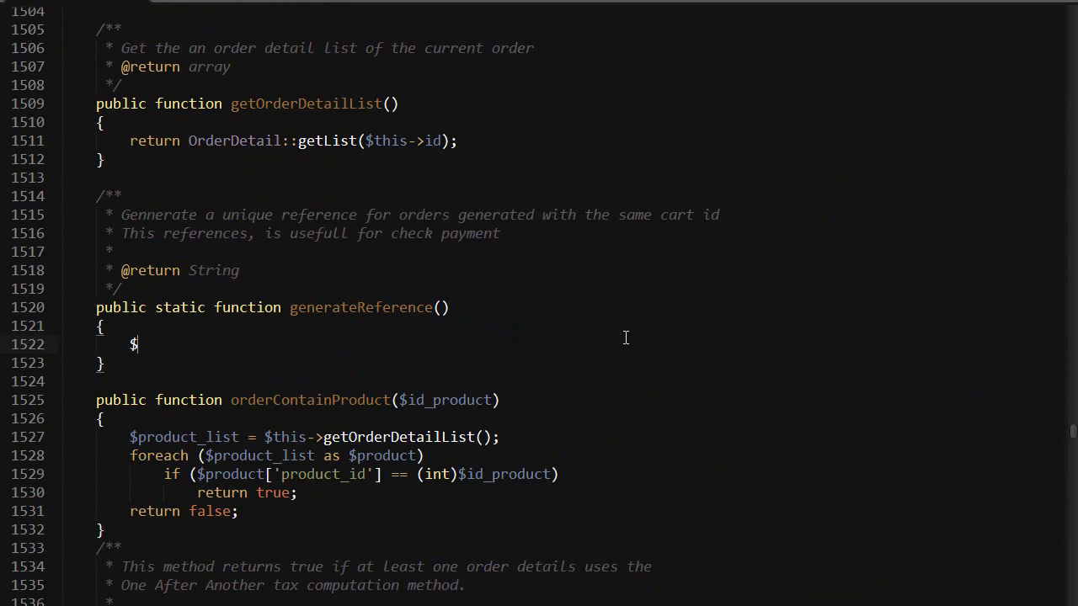
type("last_id")
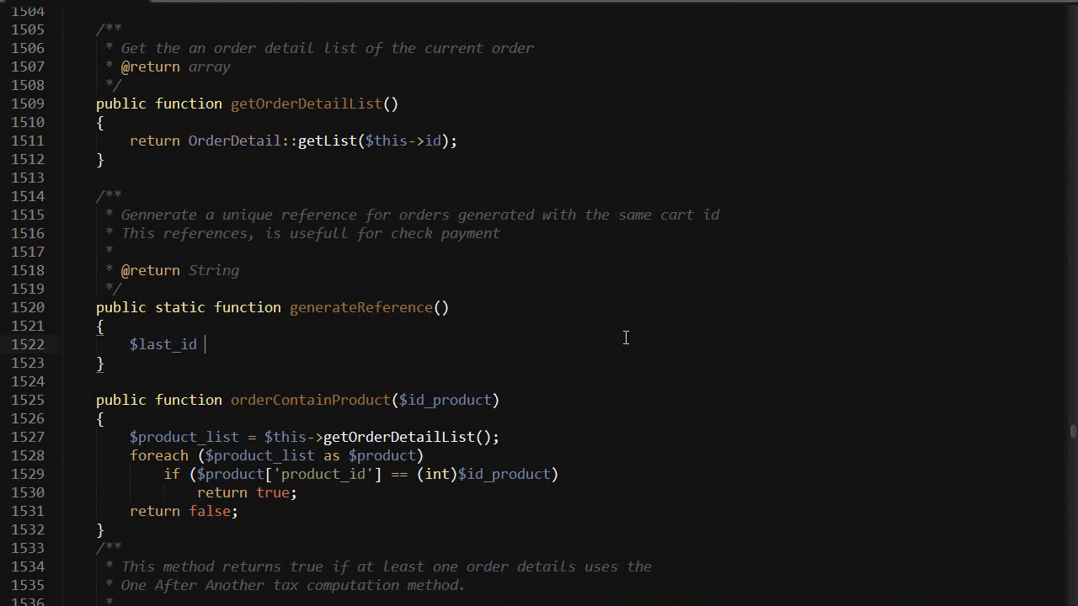
type("= psdb")
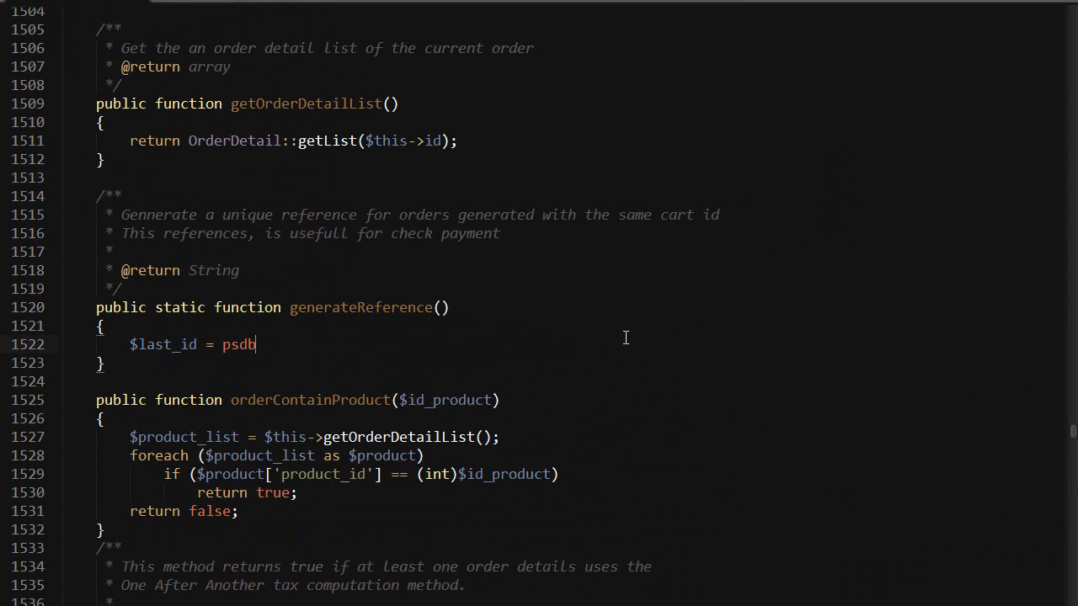
type("Db::getInstance()->getValue('');")
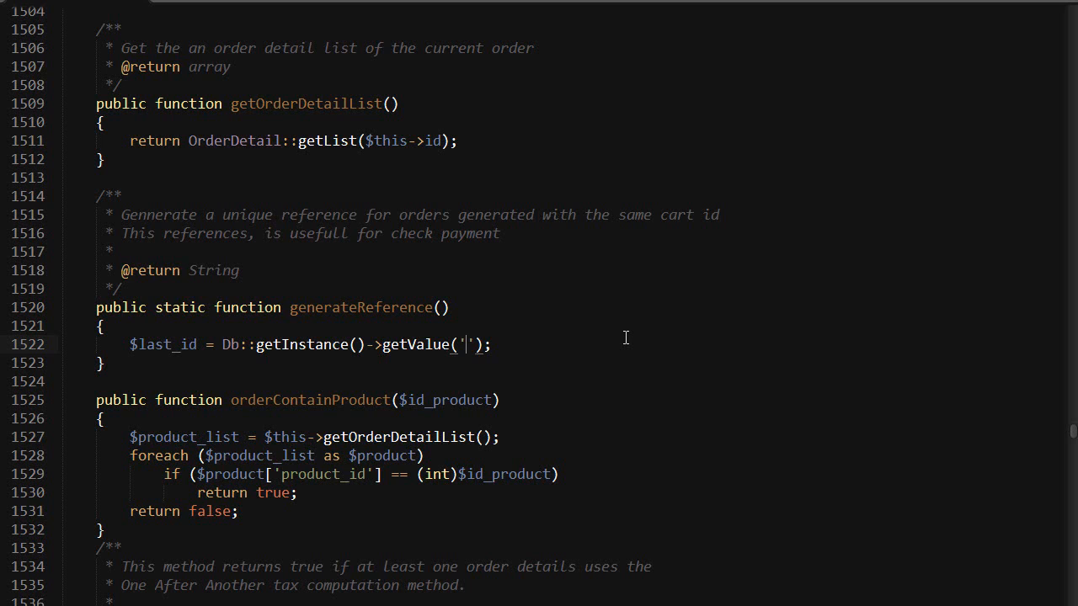
type("SELECT MAX(")
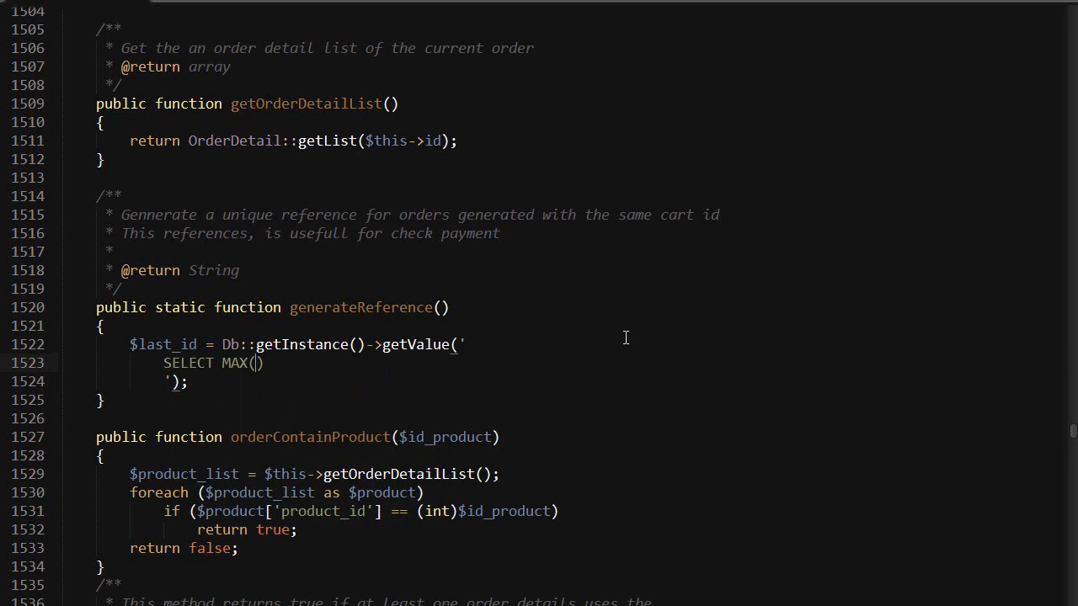
type("id_order")
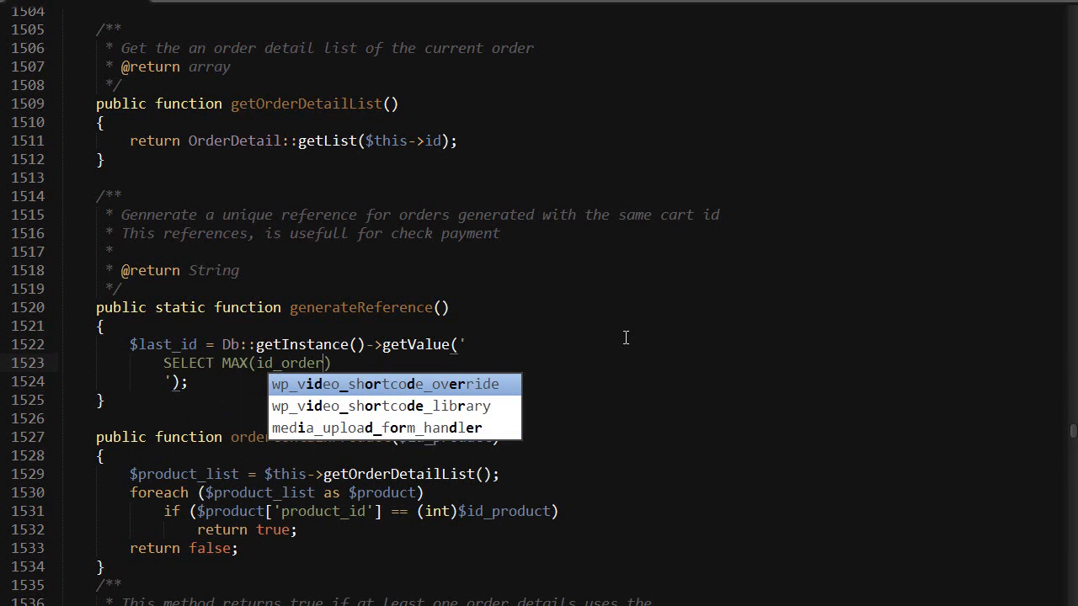
type("FROM '.")
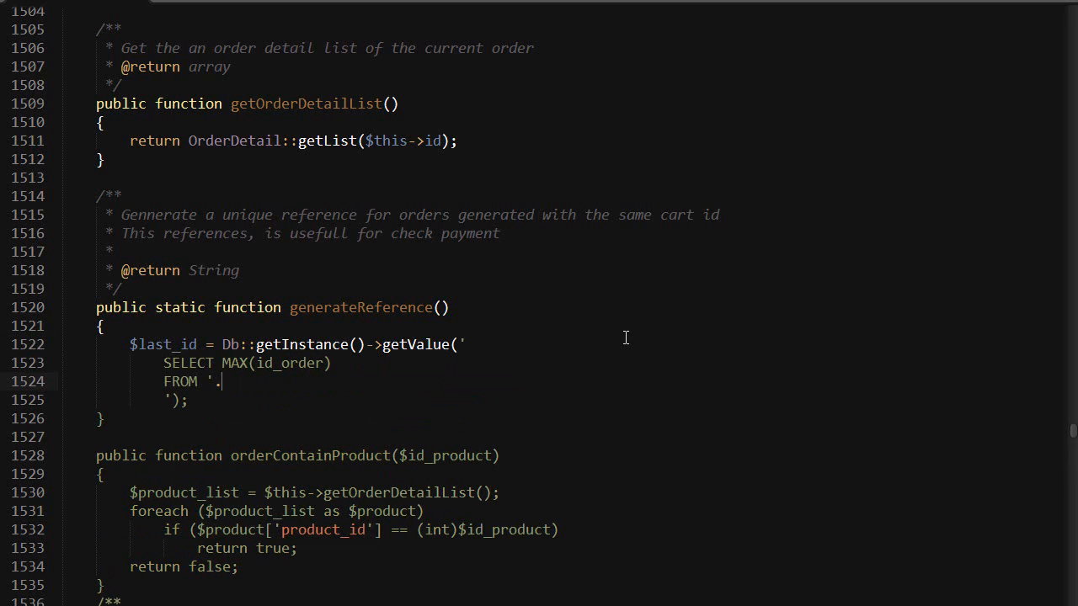
type("_D")
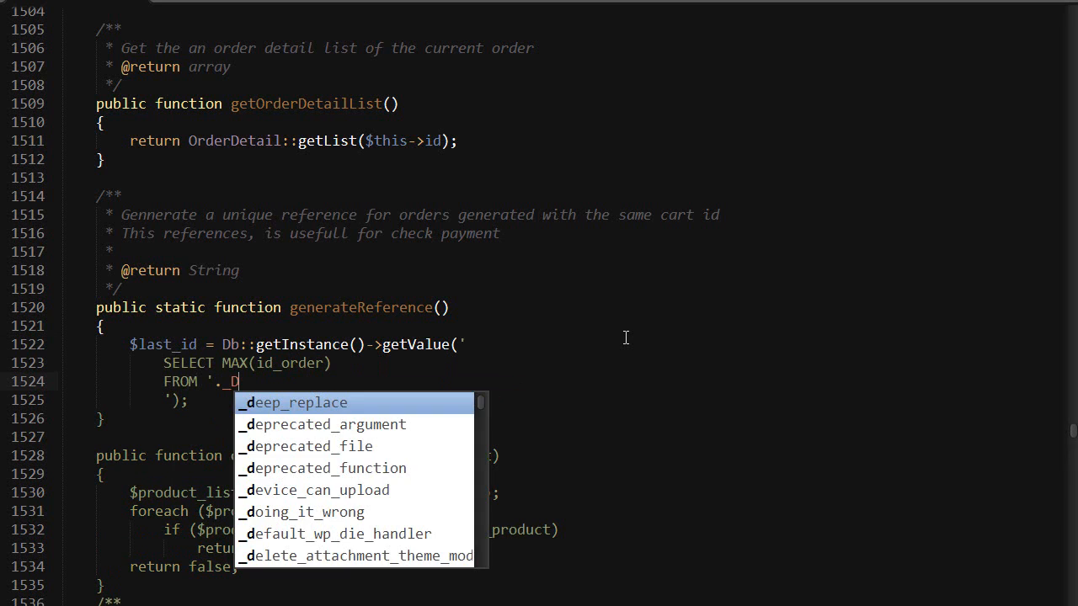
type("B_PREFIX_.'")
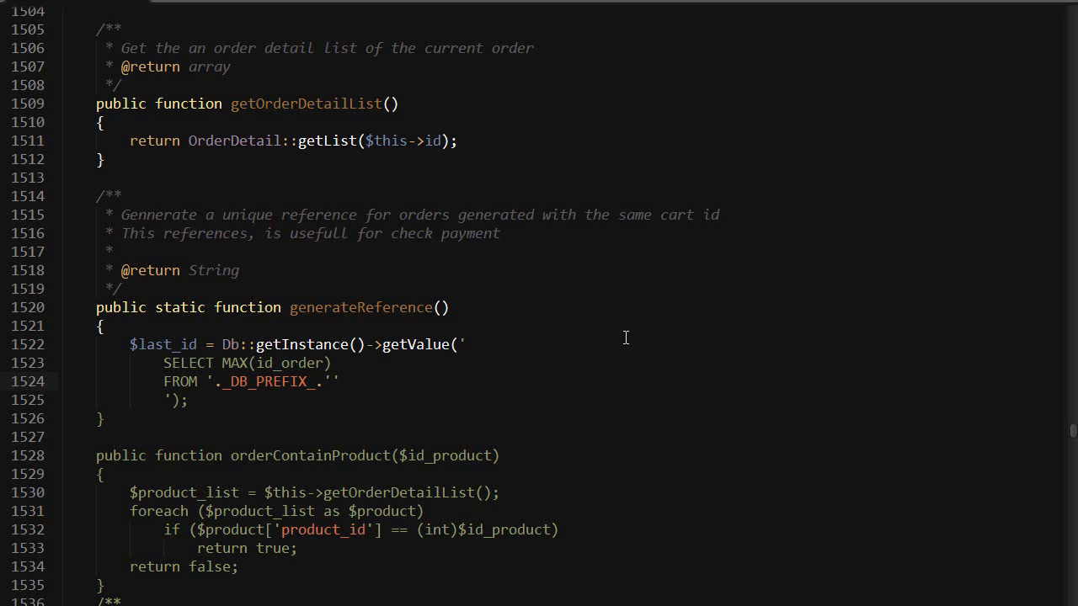
type("orders")
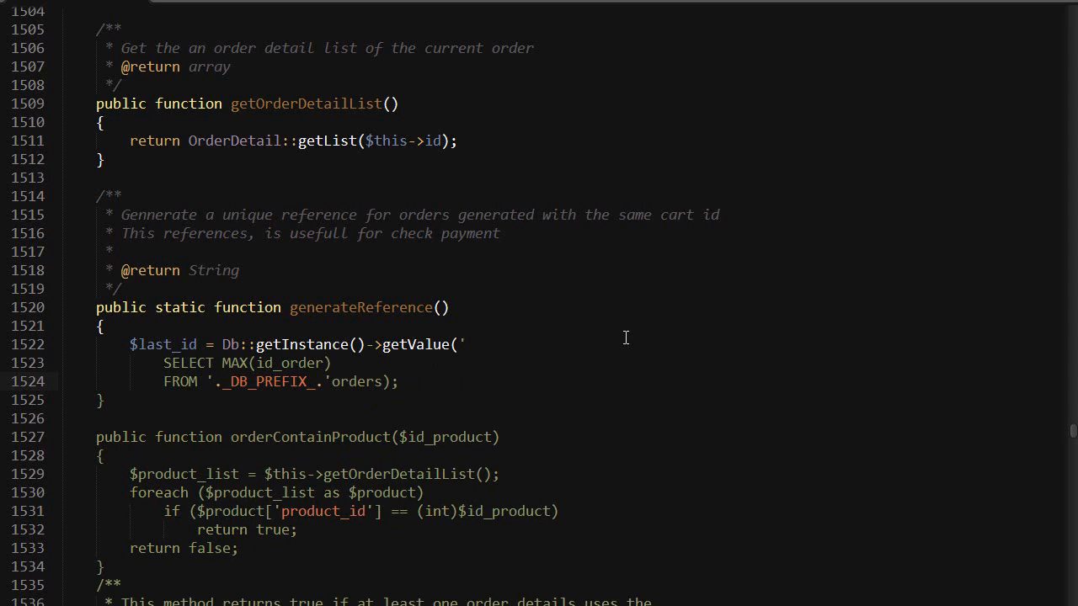
type(";")
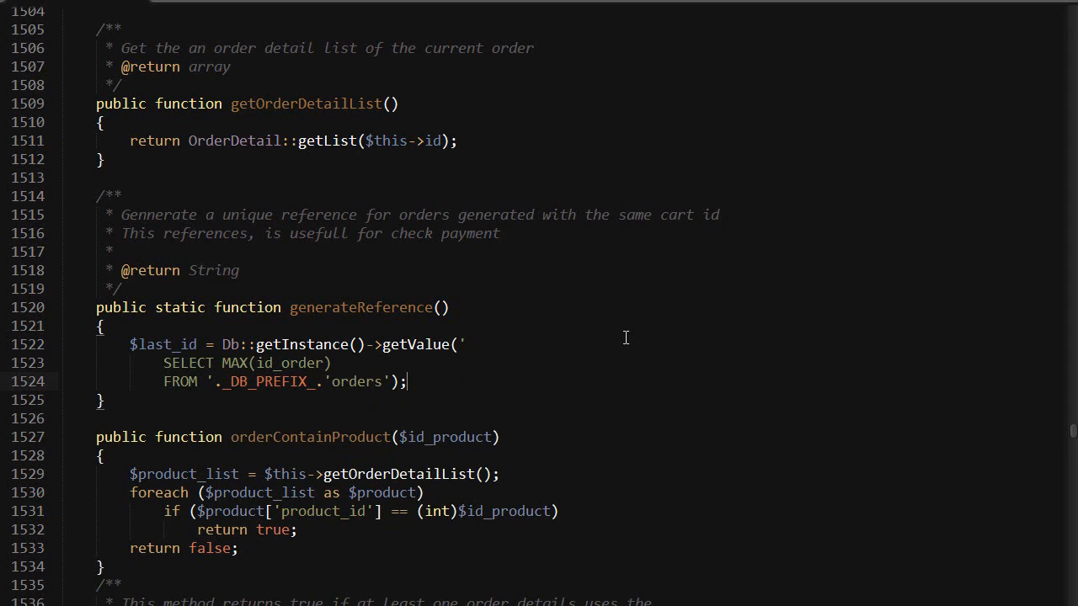
Write return str_pad((int)$last_id + 1, 9, '000000000', STR_PAD_LEFT)
type("return")
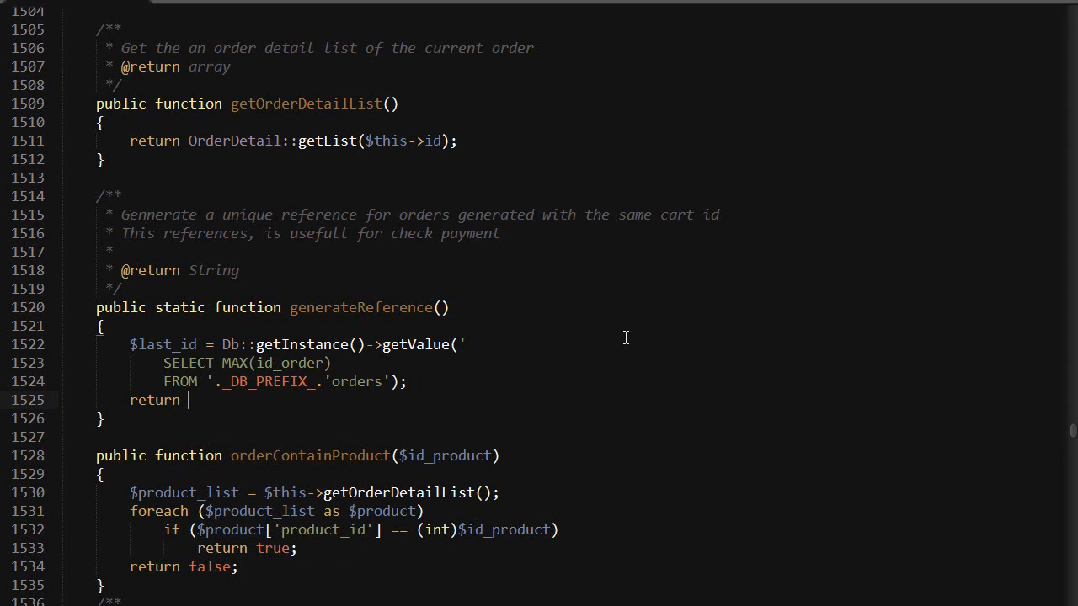
type("str_pad(")
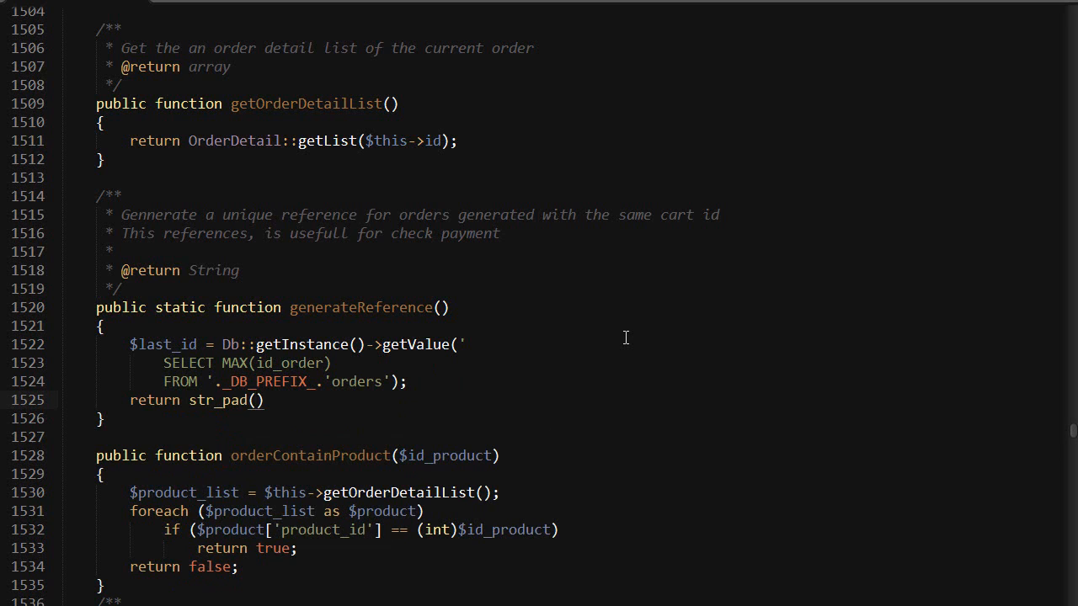
type("(int)")
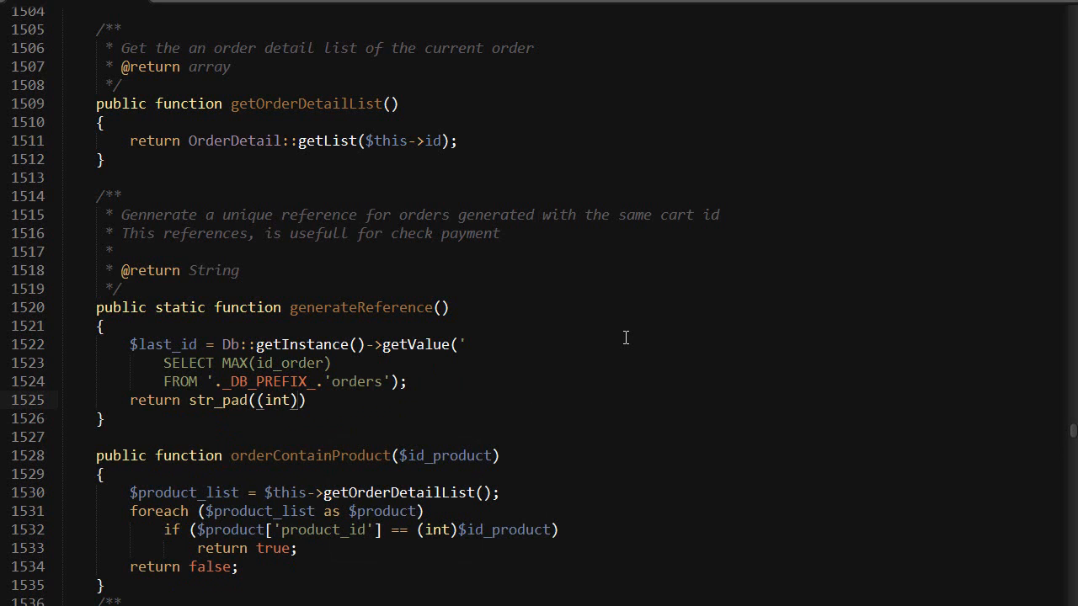
type("$last_id +")
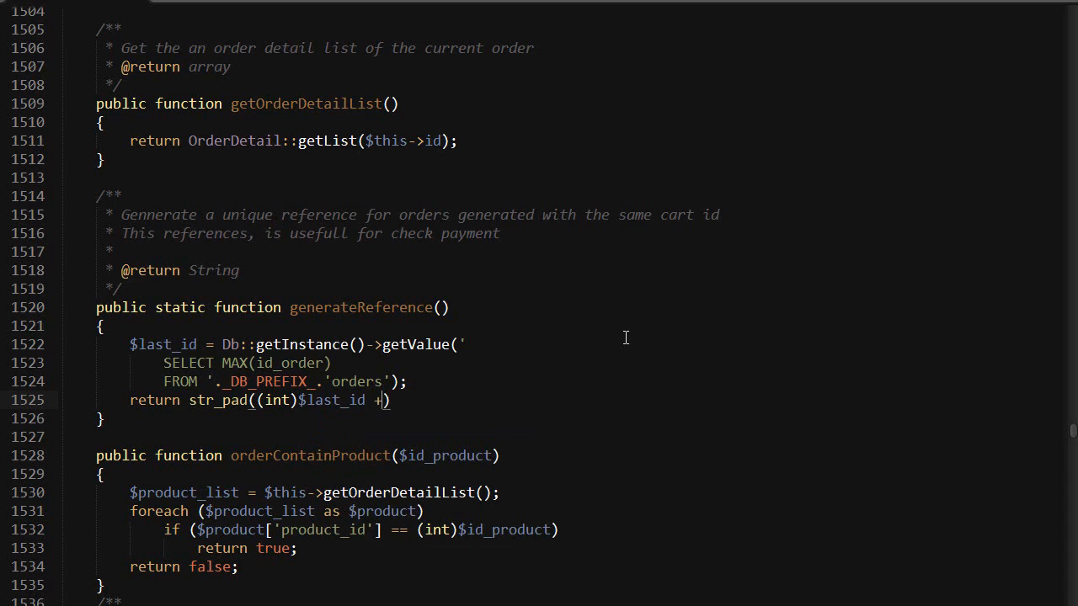
type("1,")
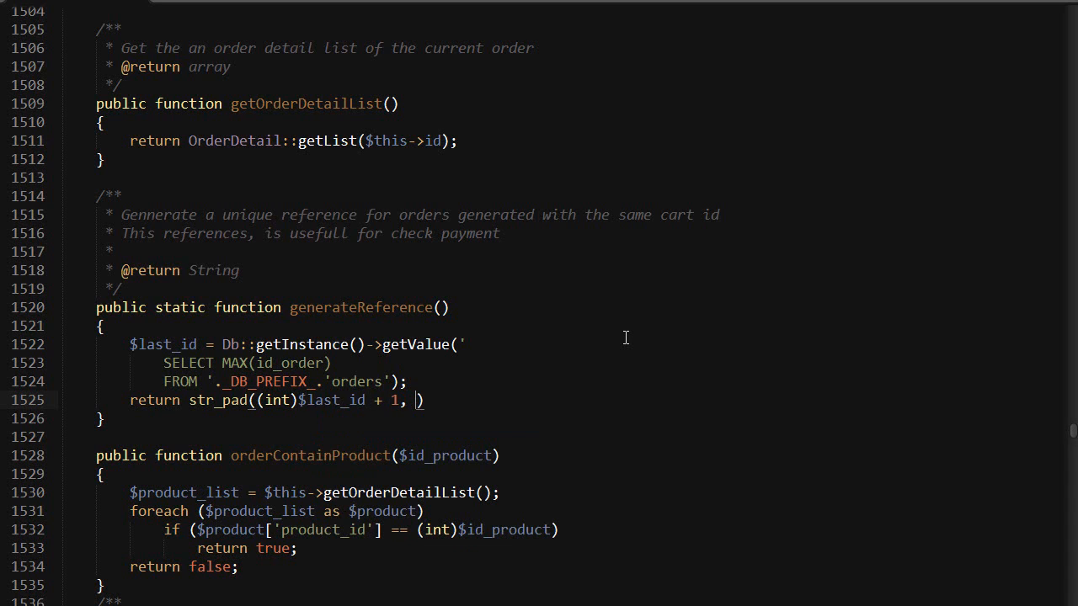
type("9")
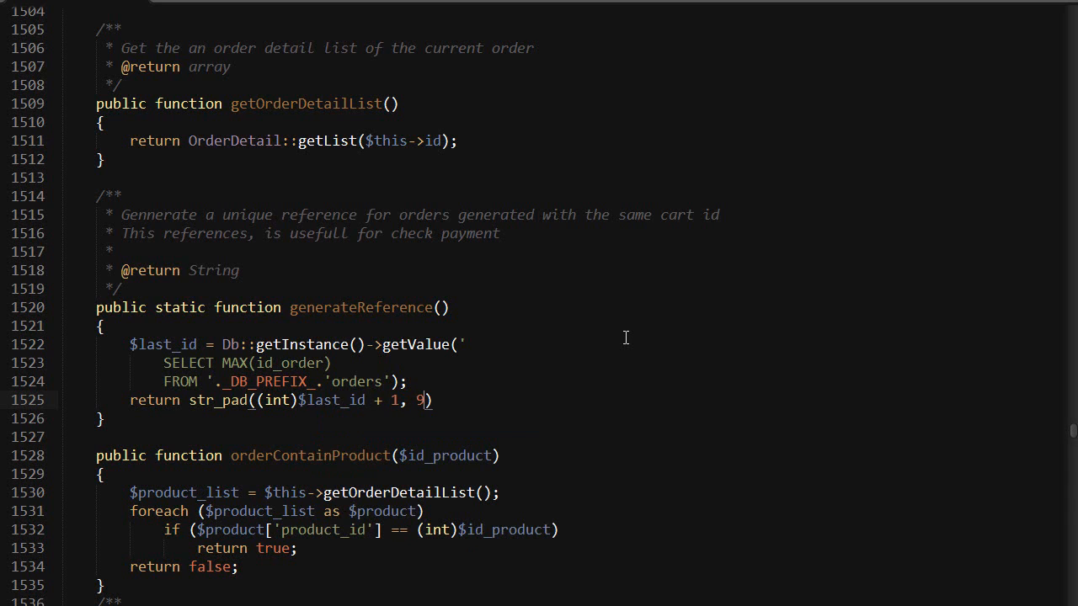
type(", '00")
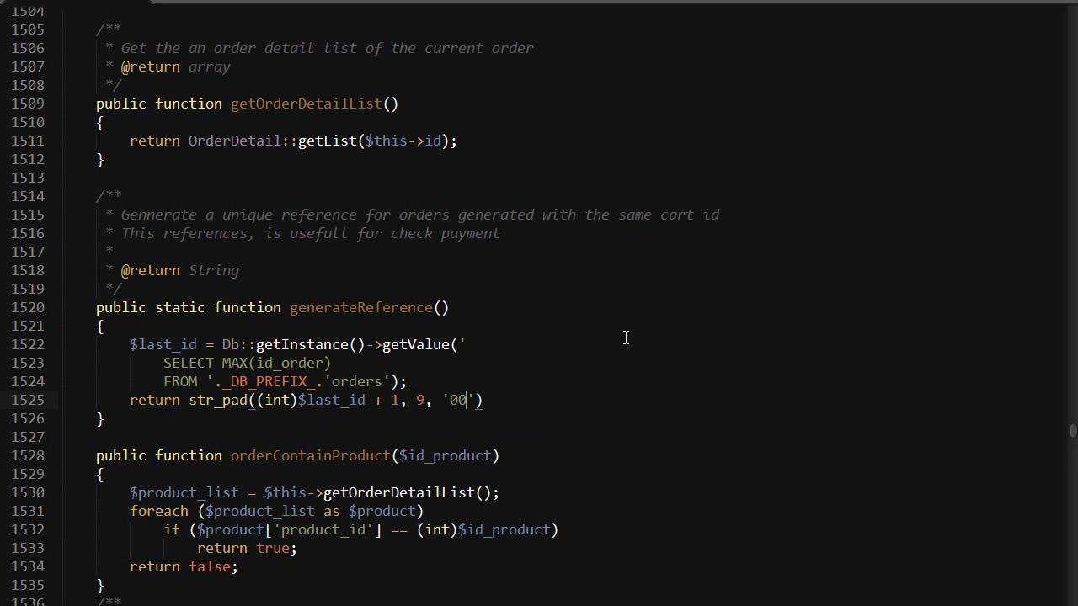
type("0000000")
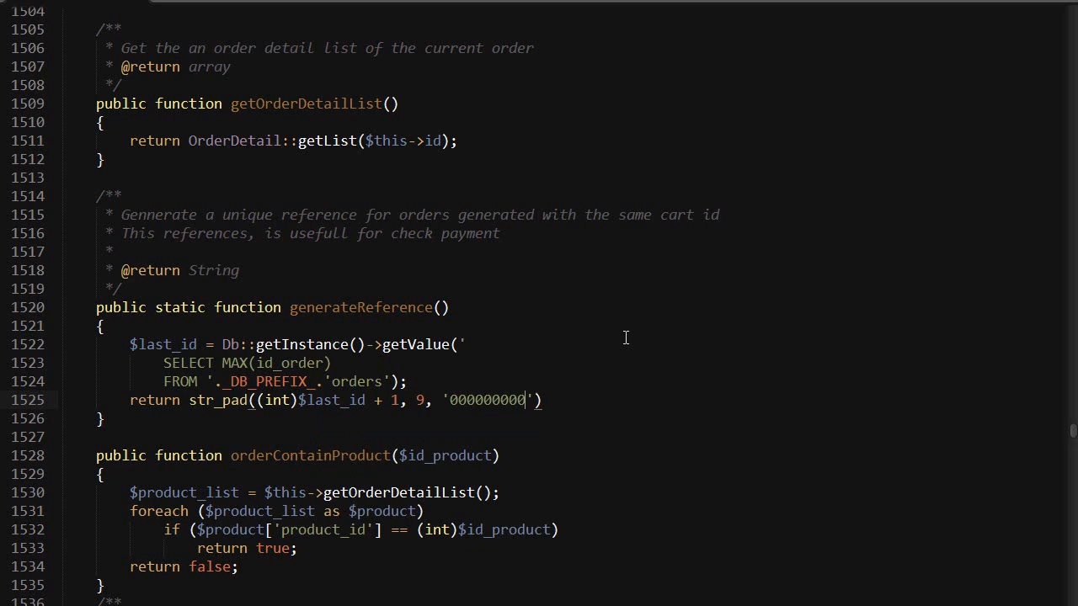
Move the misplaced semicolon from inside the parentheses to the end of the return statement
left_click(531, 401)
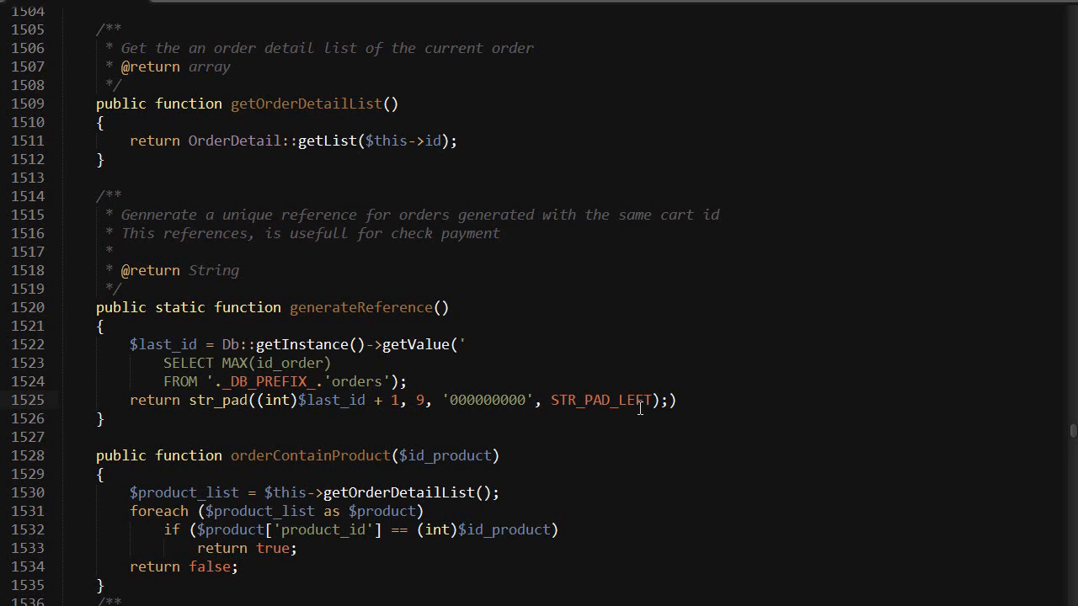
key("Backspace")
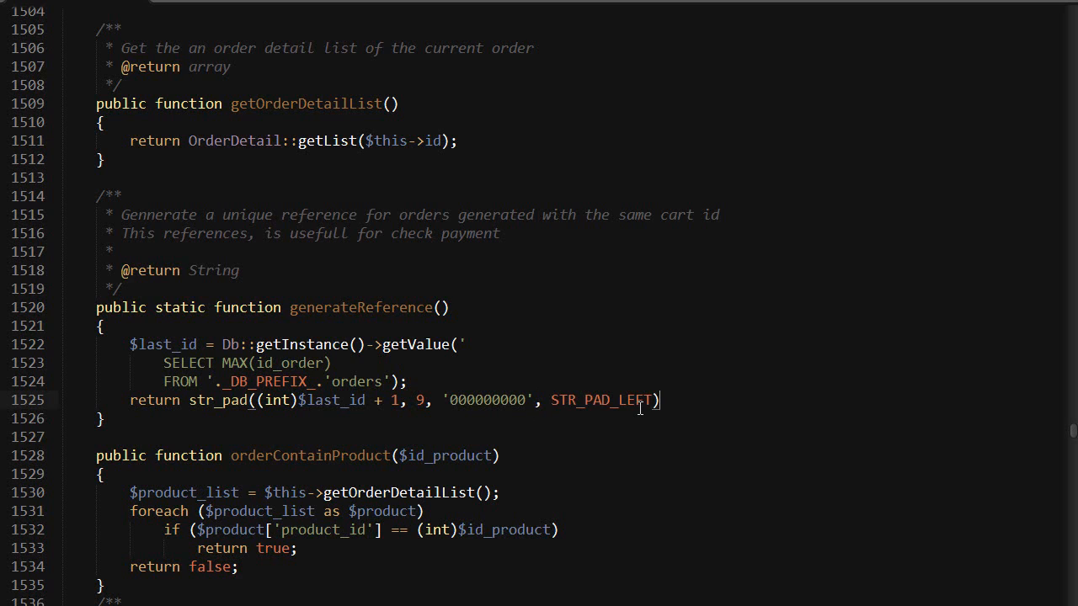
type(";")
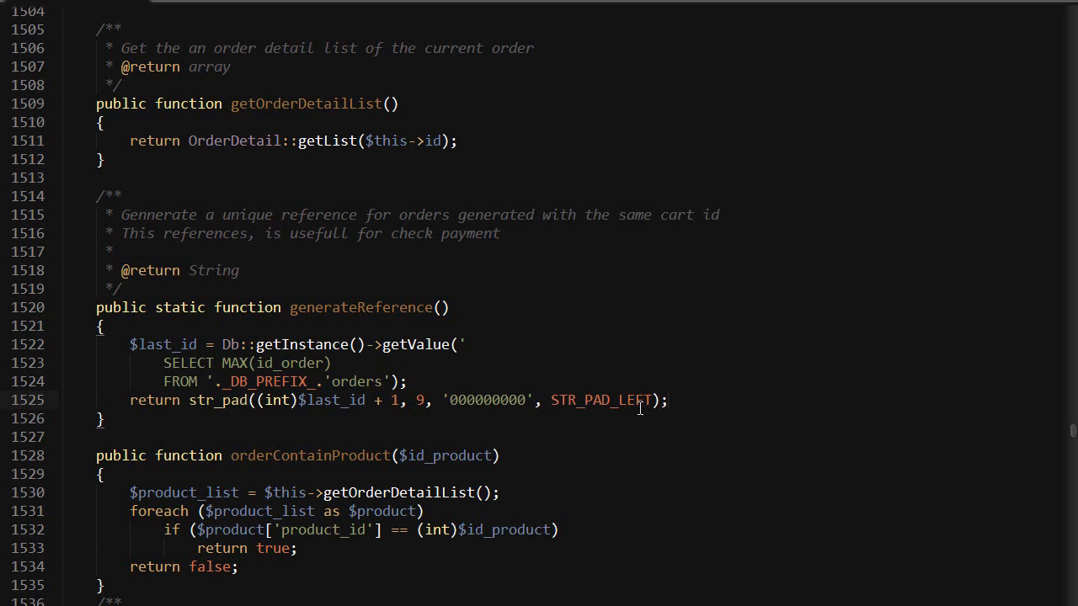
left_click(667, 400)
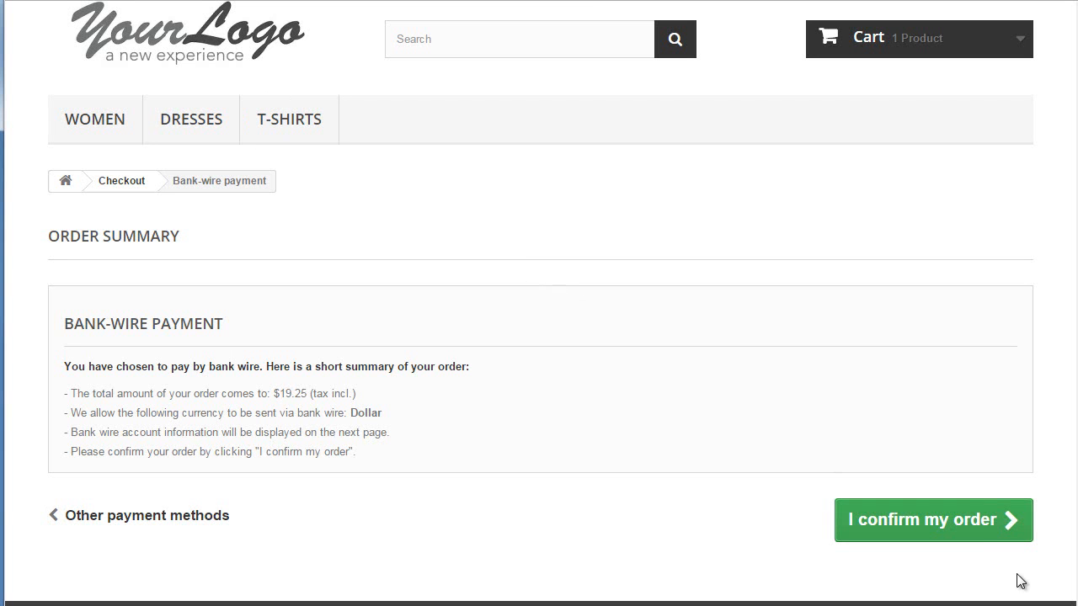
Confirm the bank-wire order and select the resulting reference 000000007 on the confirmation page
left_click(934, 519)
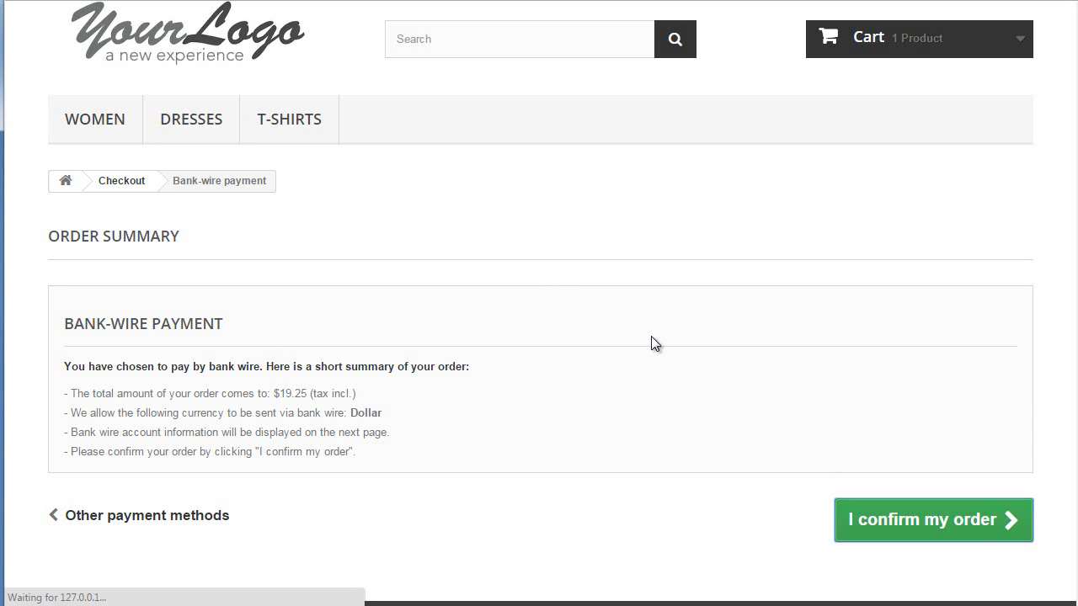
left_click(933, 519)
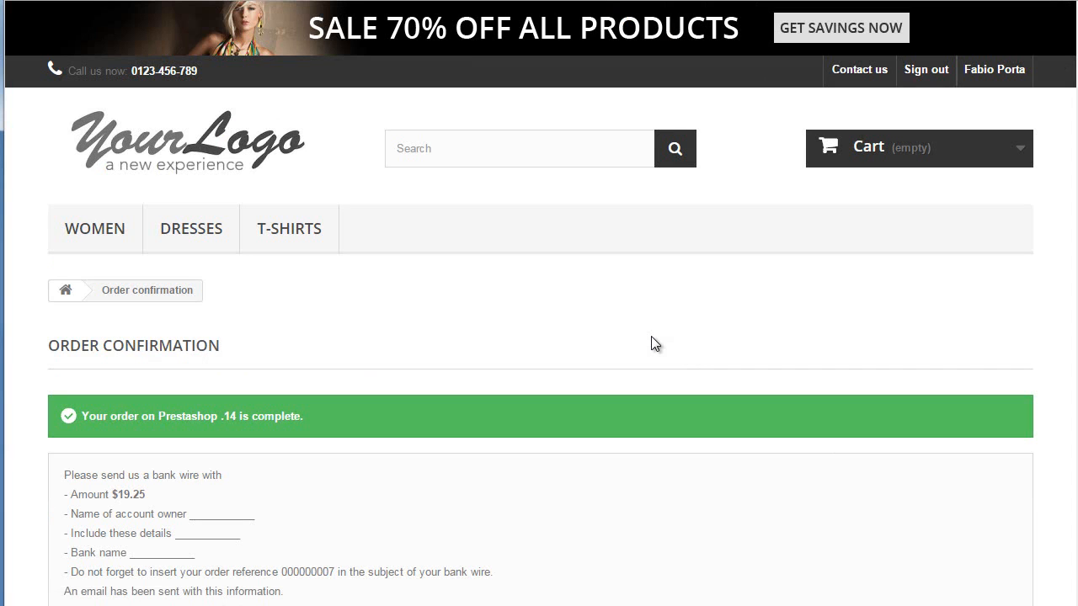
scroll("down", 3)
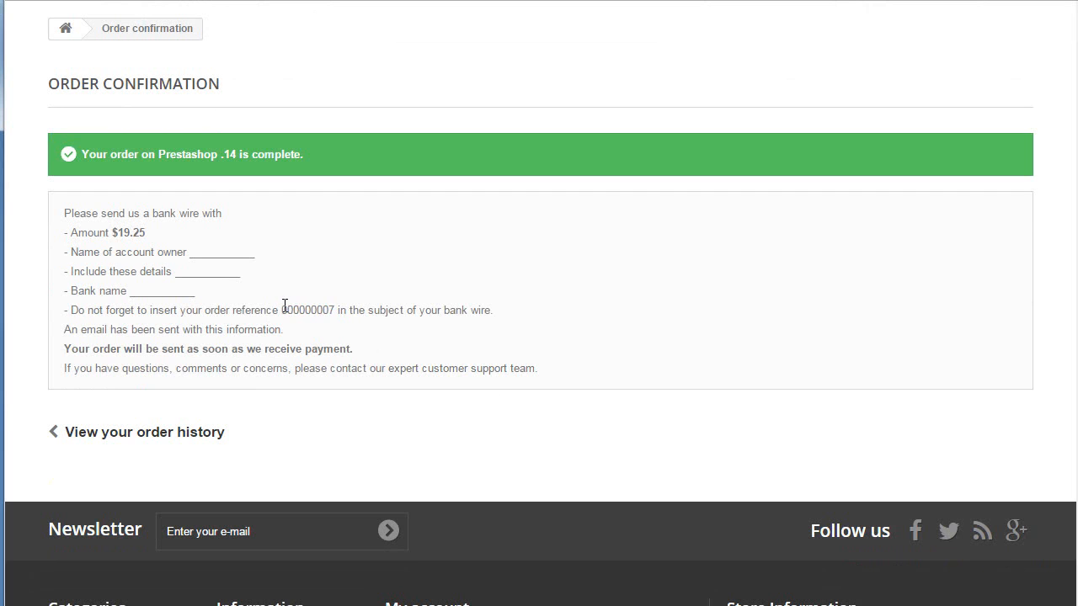
double_click(307, 310)
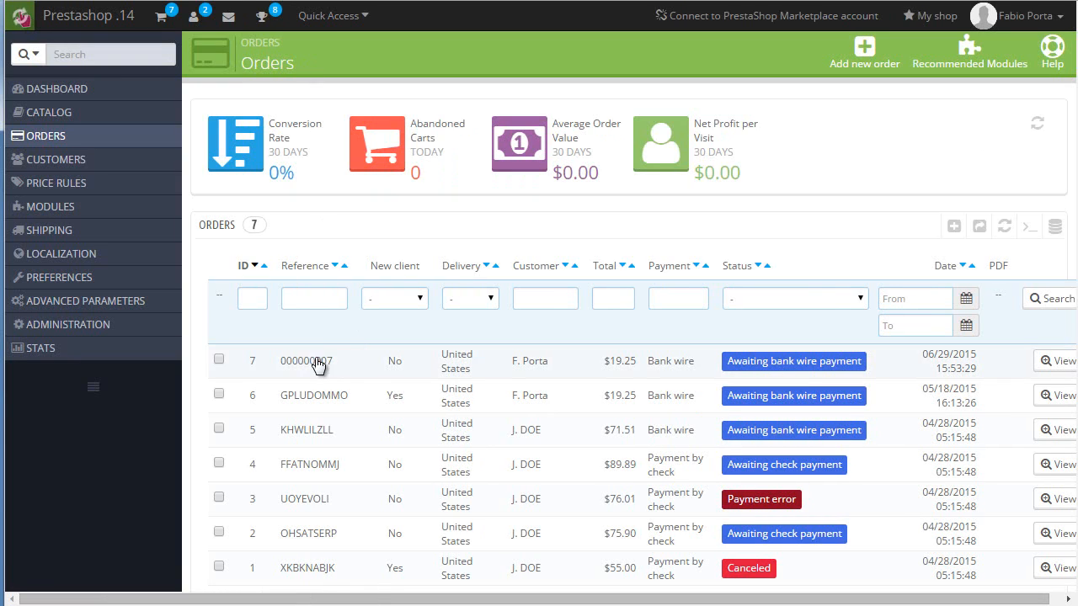
Scroll the back-office Orders list to order 7 showing reference 000000007
scroll("down", 3)
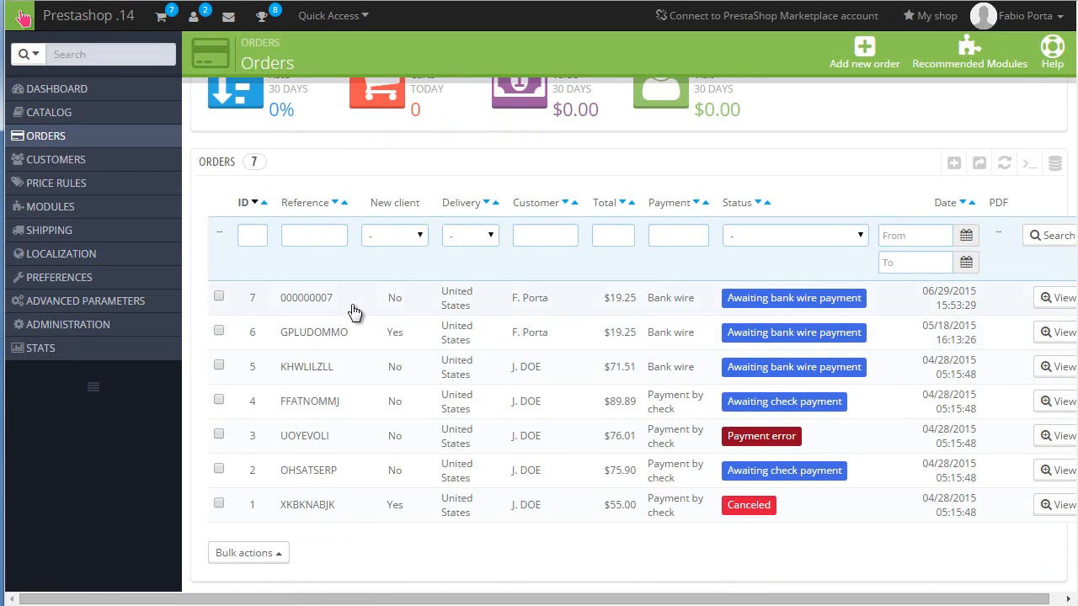